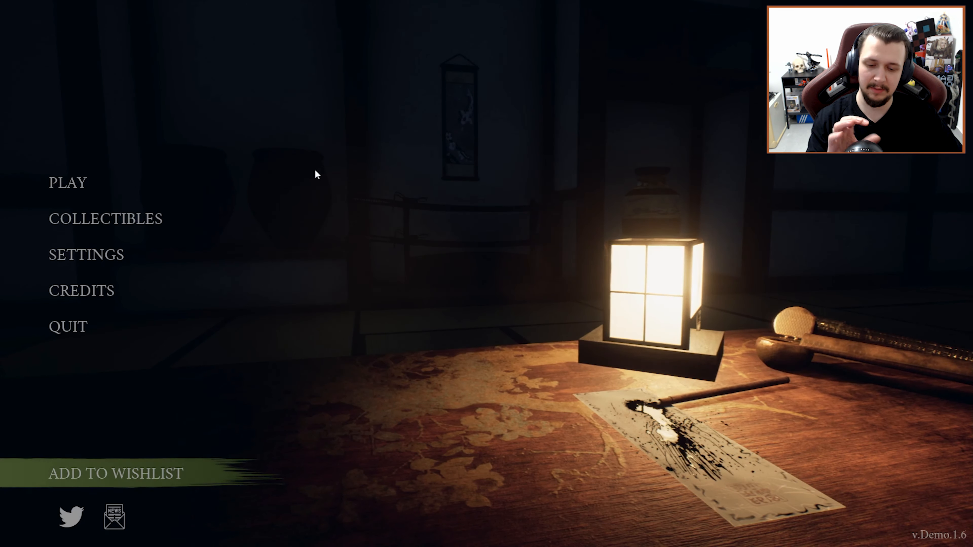
pyautogui.click(67, 182)
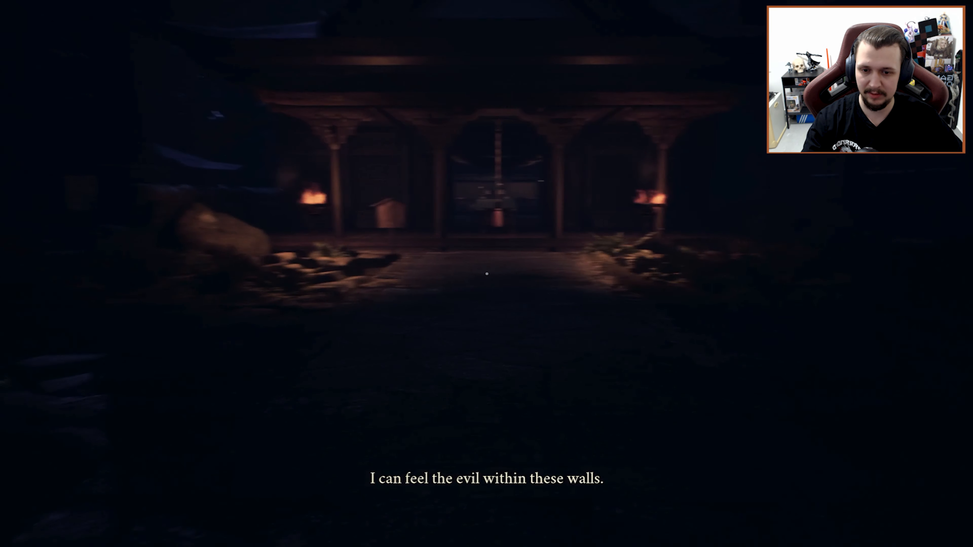
pyautogui.moveTo(486, 274)
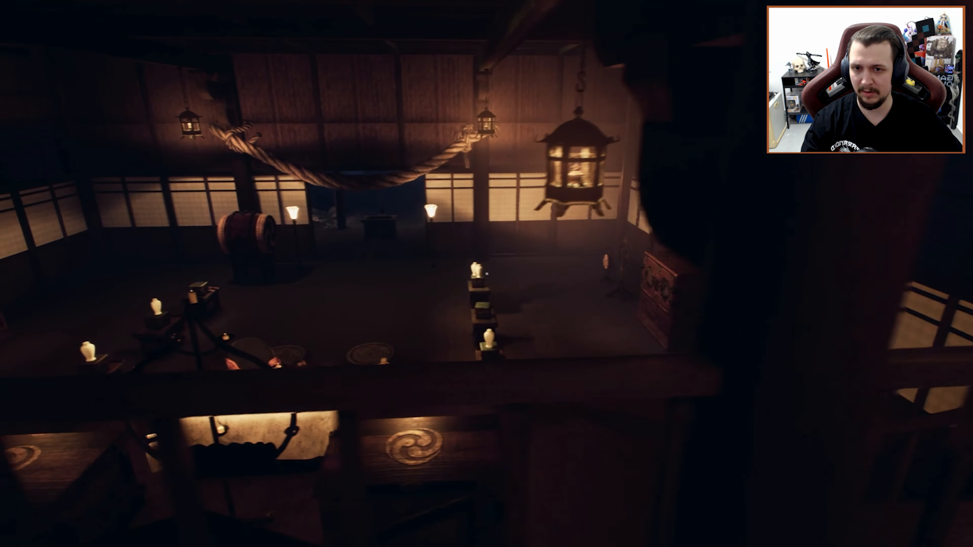
pyautogui.moveTo(487, 274)
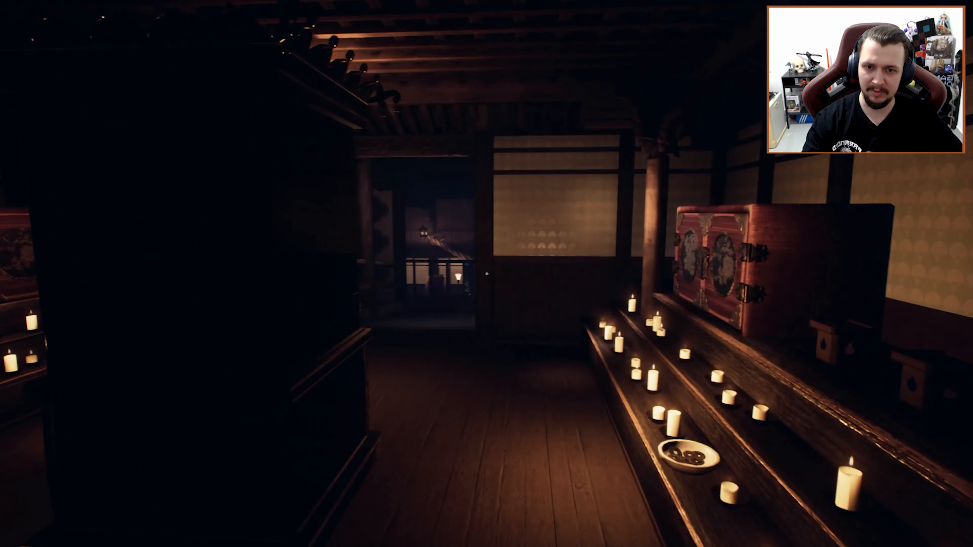
pyautogui.moveTo(503, 273)
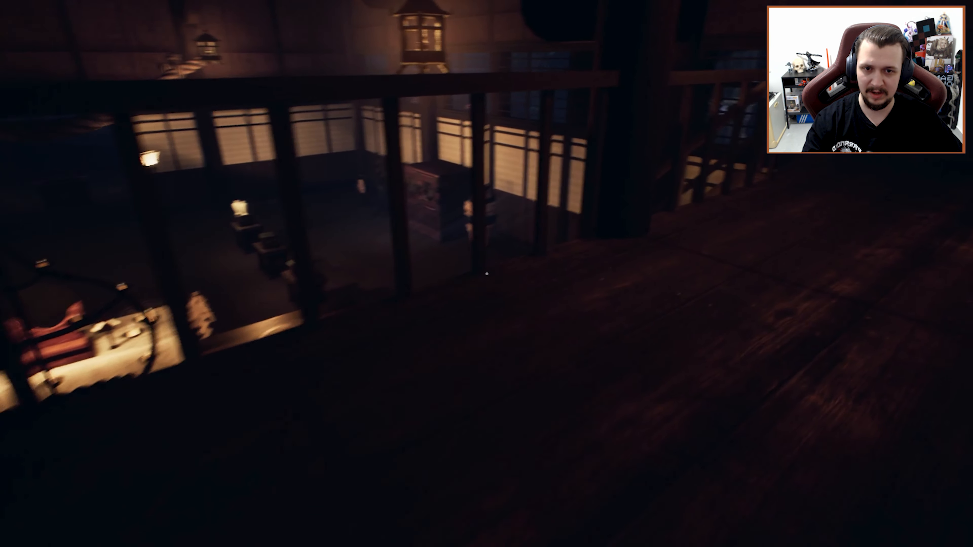
pyautogui.moveTo(486, 274)
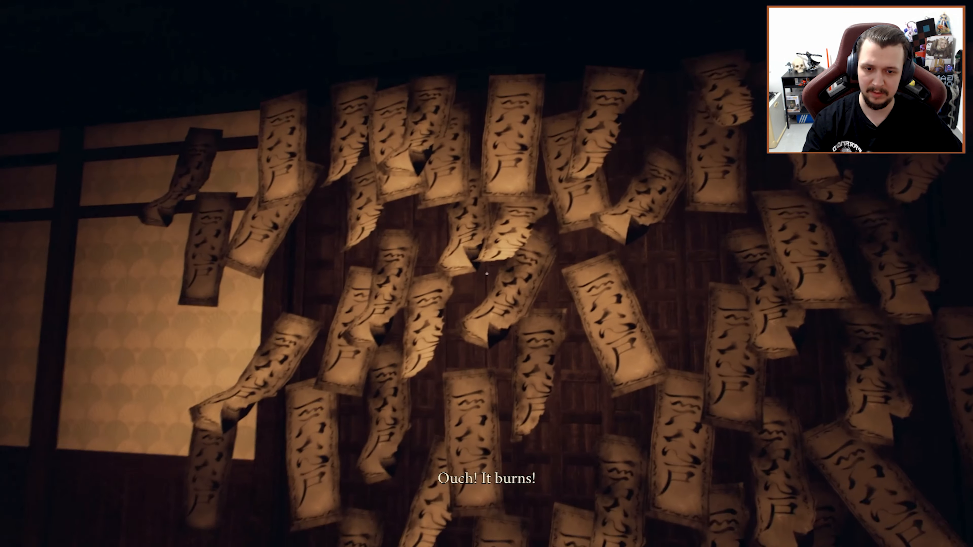
pyautogui.moveTo(487, 274)
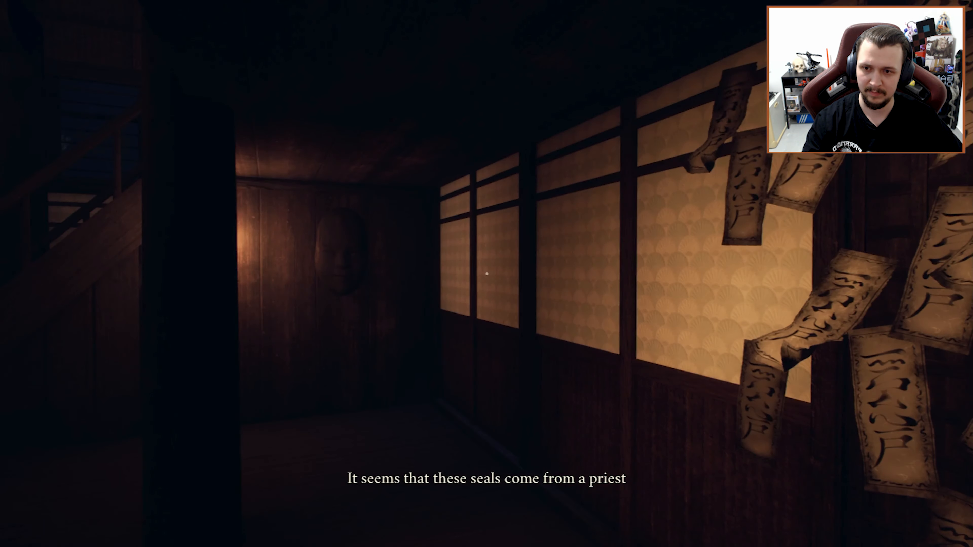
pyautogui.moveTo(486, 273)
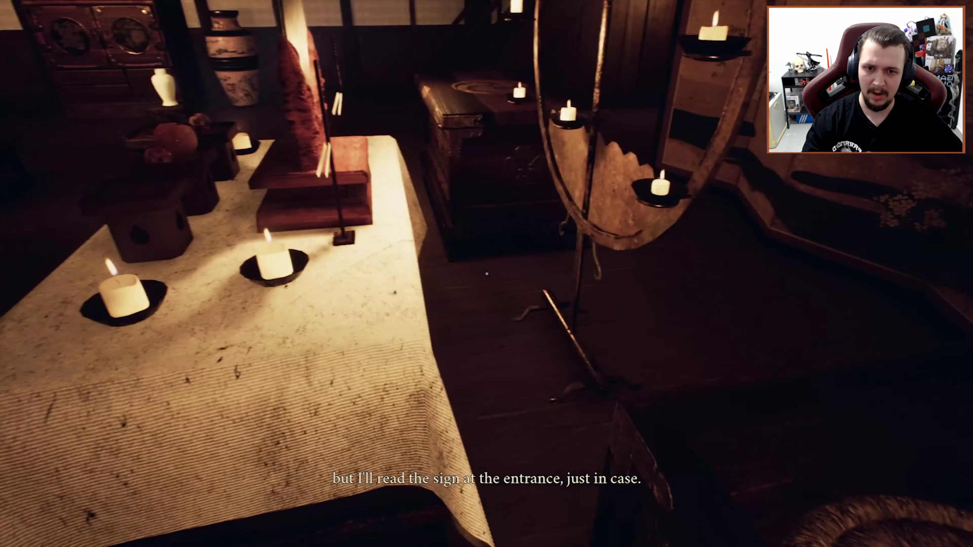
pyautogui.moveTo(487, 274)
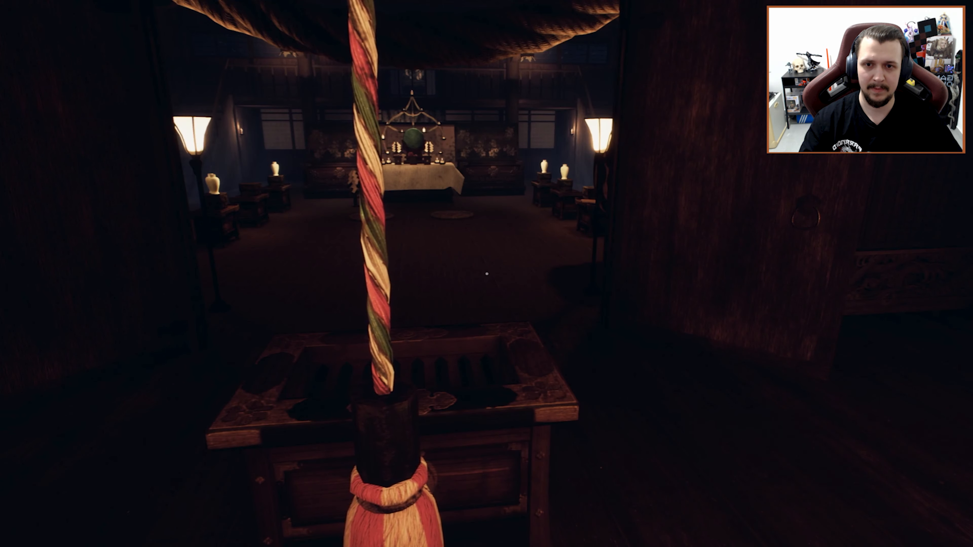
pyautogui.moveTo(486, 274)
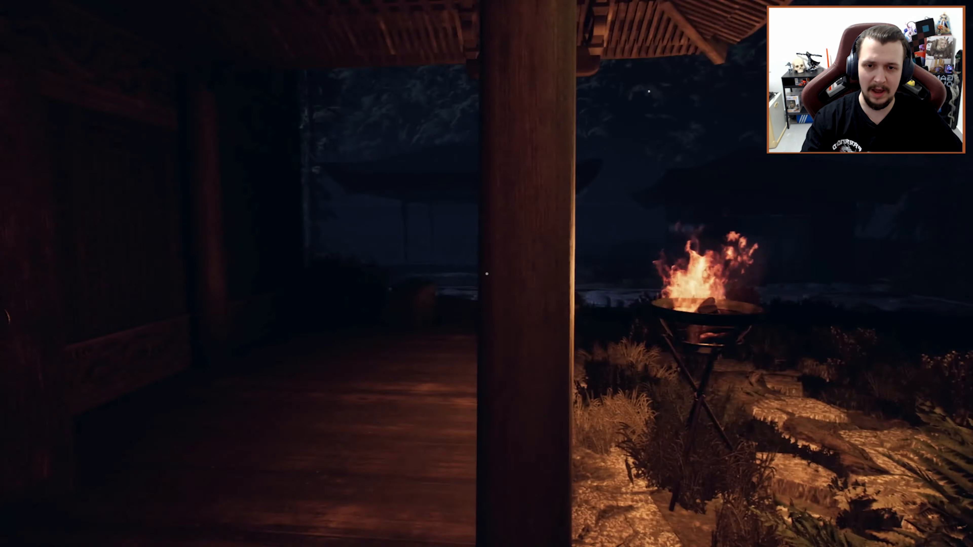
pyautogui.moveTo(487, 274)
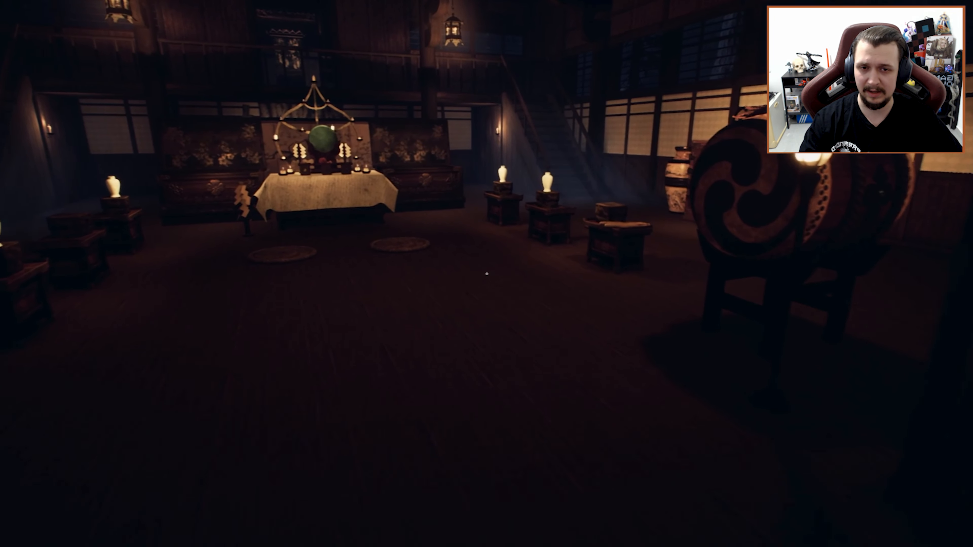
pyautogui.moveTo(487, 273)
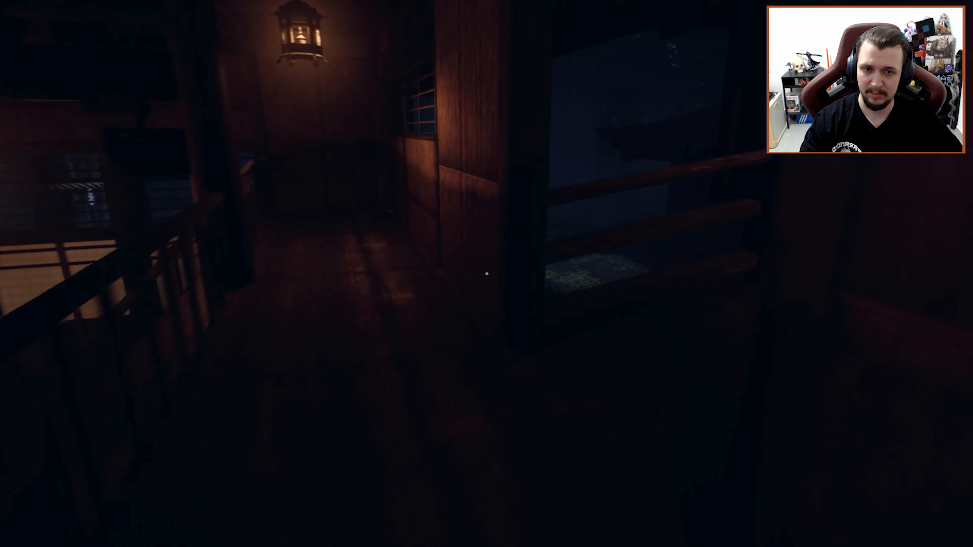
pyautogui.moveTo(487, 274)
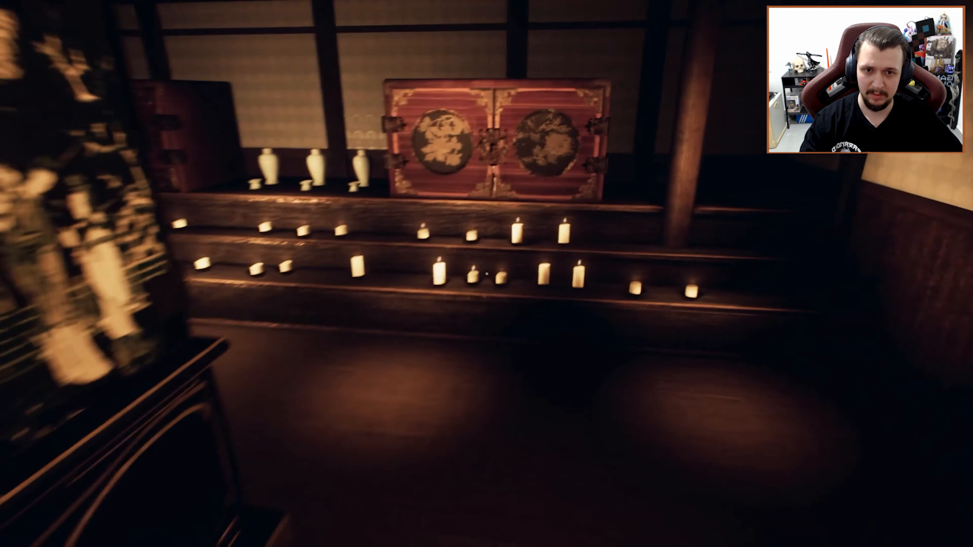
pyautogui.moveTo(487, 274)
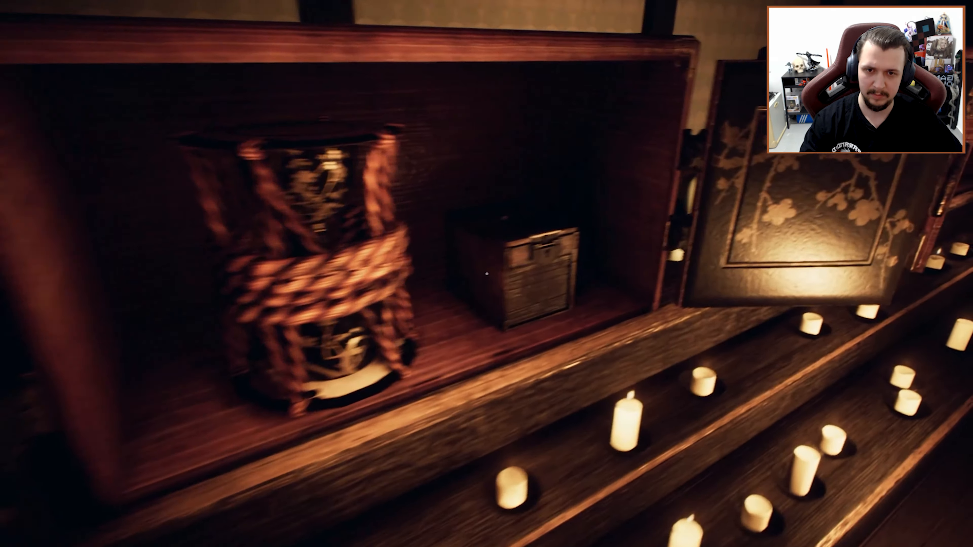
pyautogui.moveTo(486, 273)
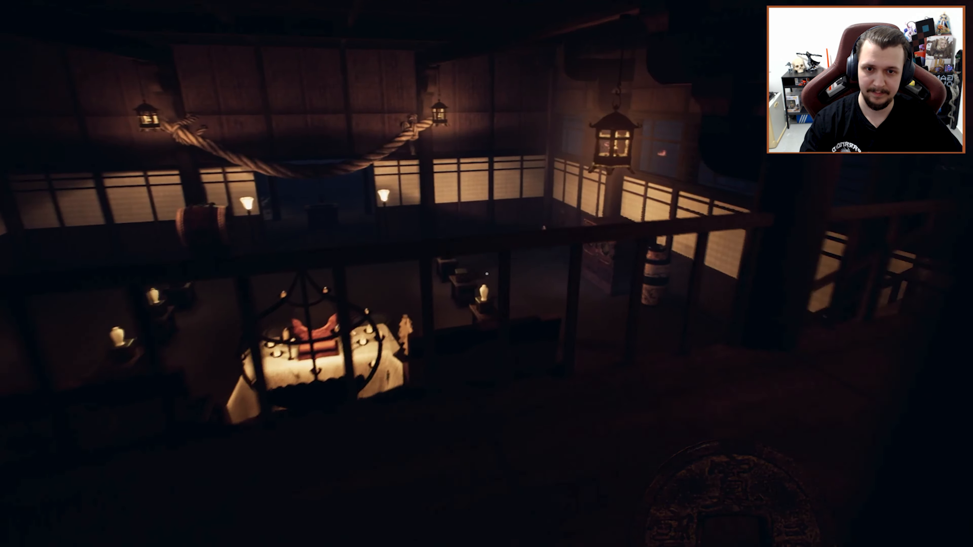
pyautogui.moveTo(486, 273)
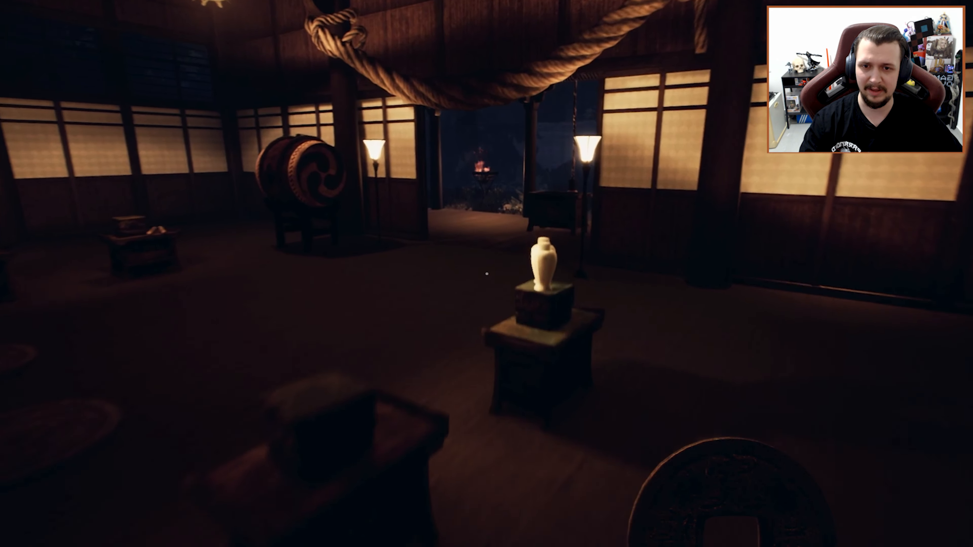
pyautogui.moveTo(487, 273)
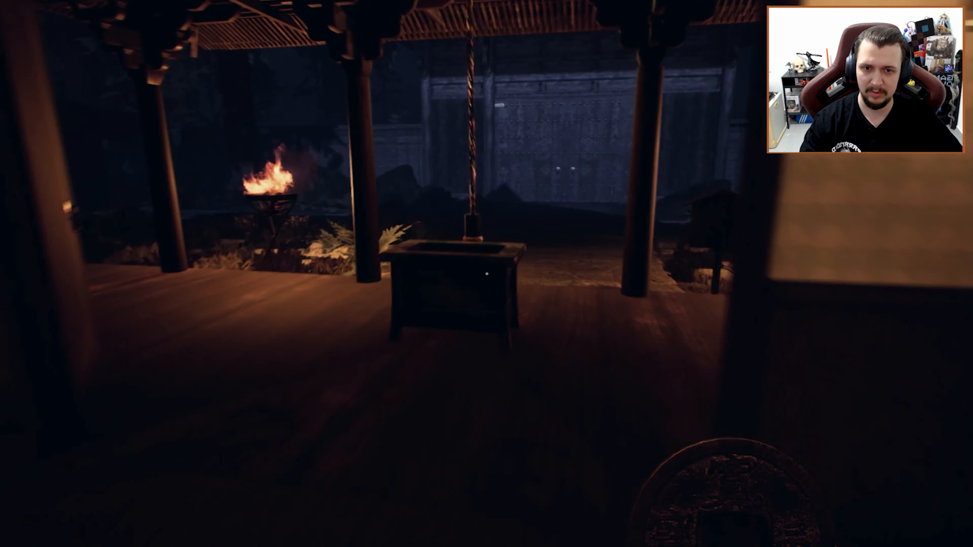
pyautogui.press('w')
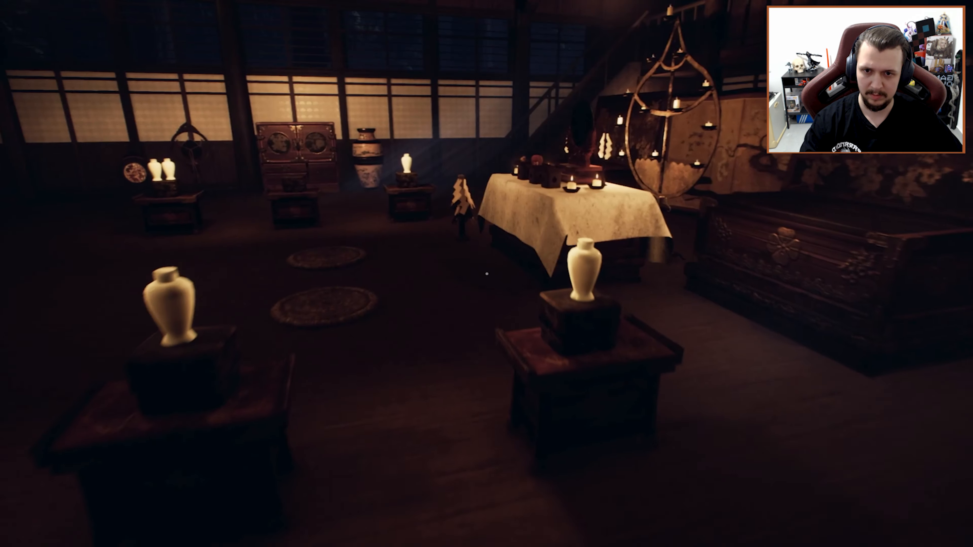
pyautogui.moveTo(487, 274)
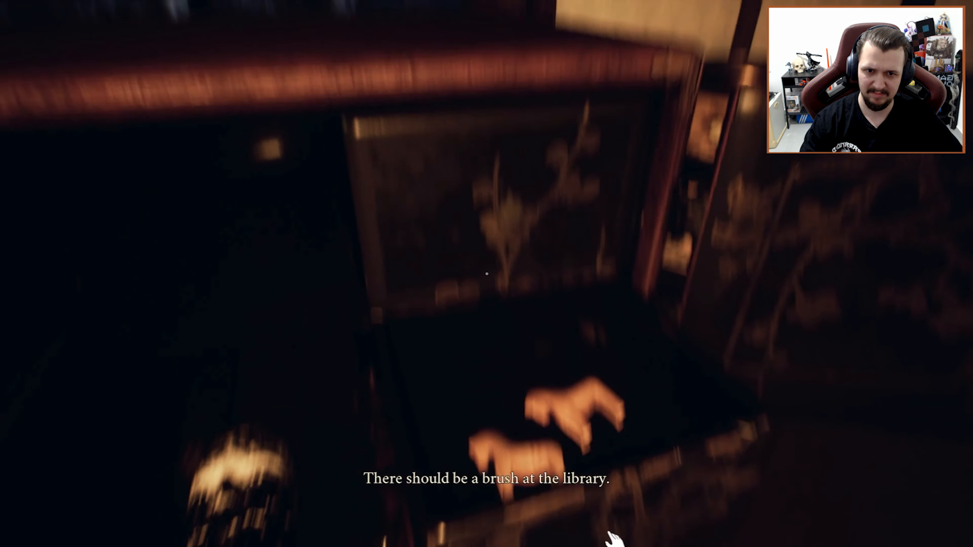
pyautogui.moveTo(487, 274)
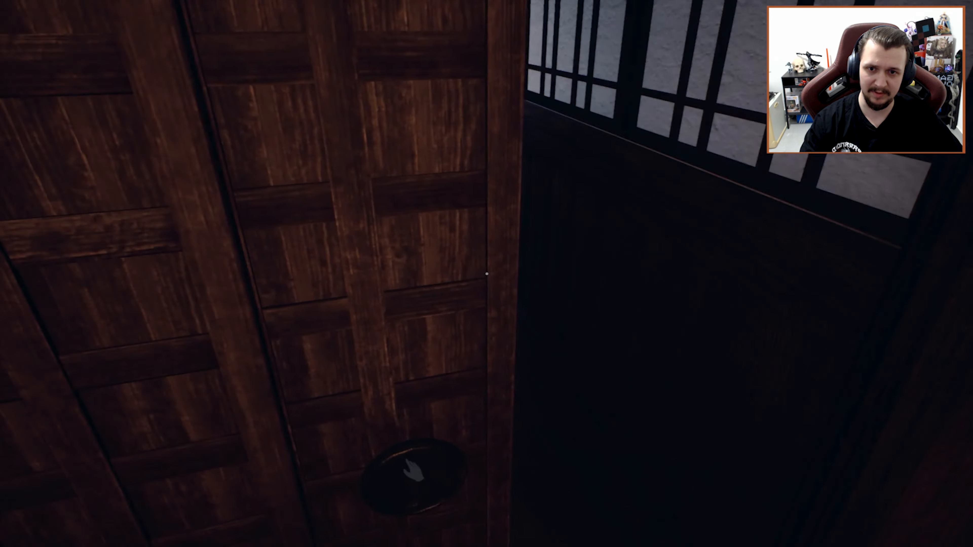
pyautogui.moveTo(487, 273)
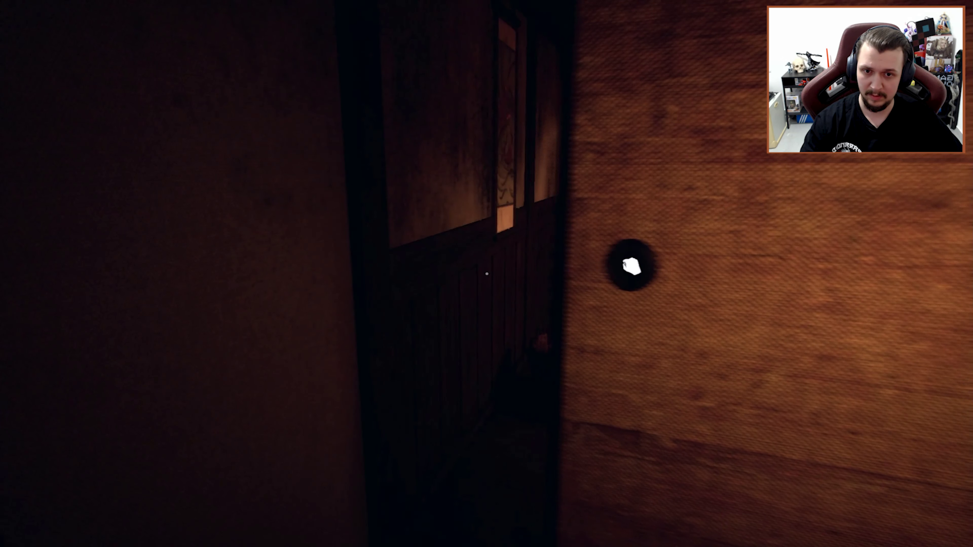
pyautogui.moveTo(487, 274)
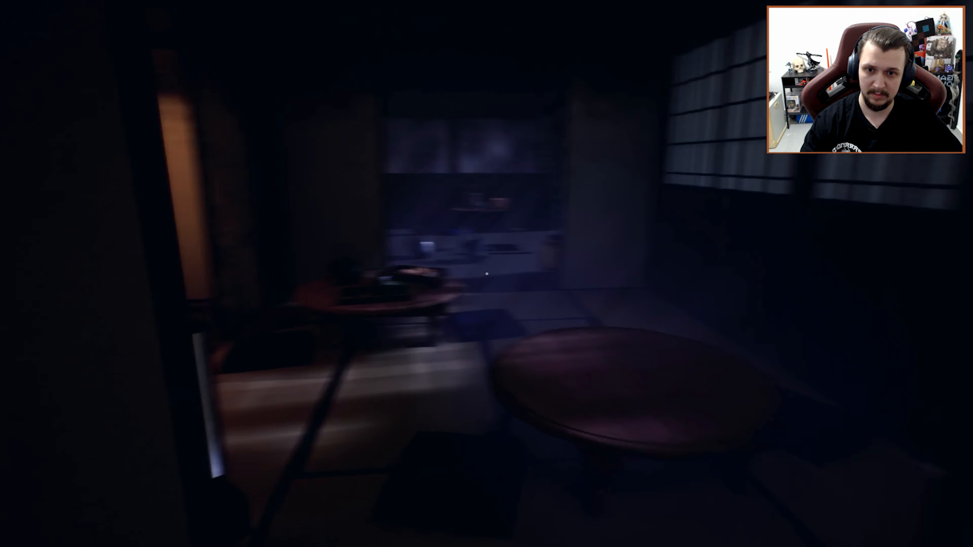
pyautogui.moveTo(487, 273)
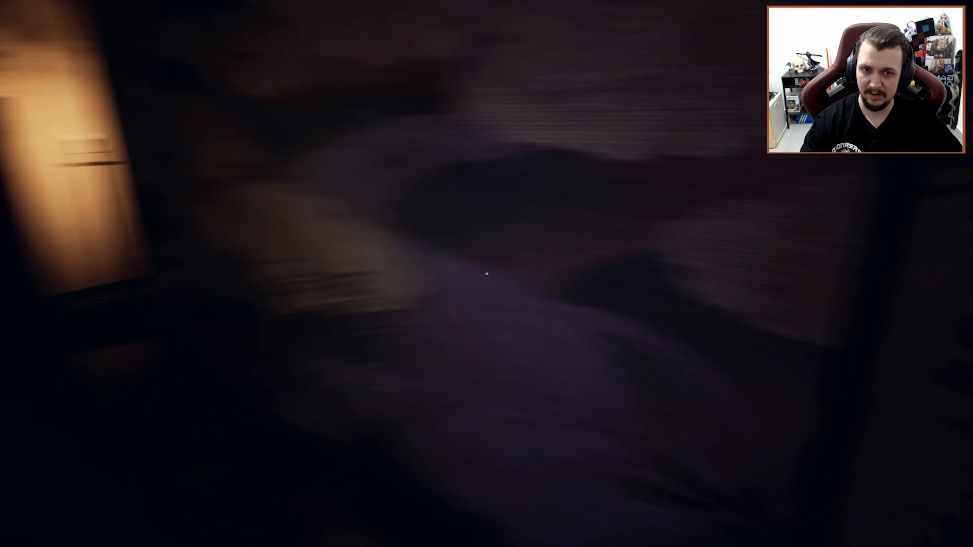
pyautogui.moveTo(486, 273)
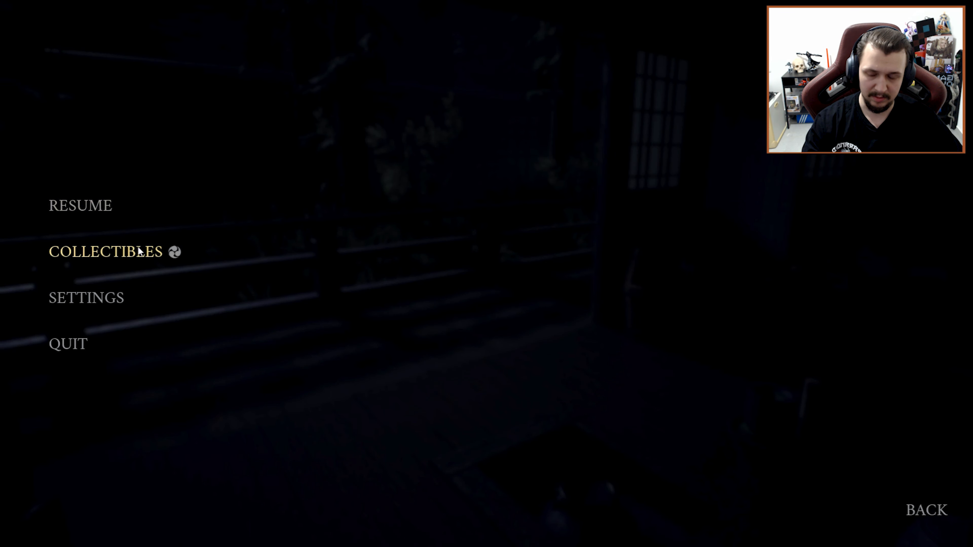
pyautogui.click(80, 205)
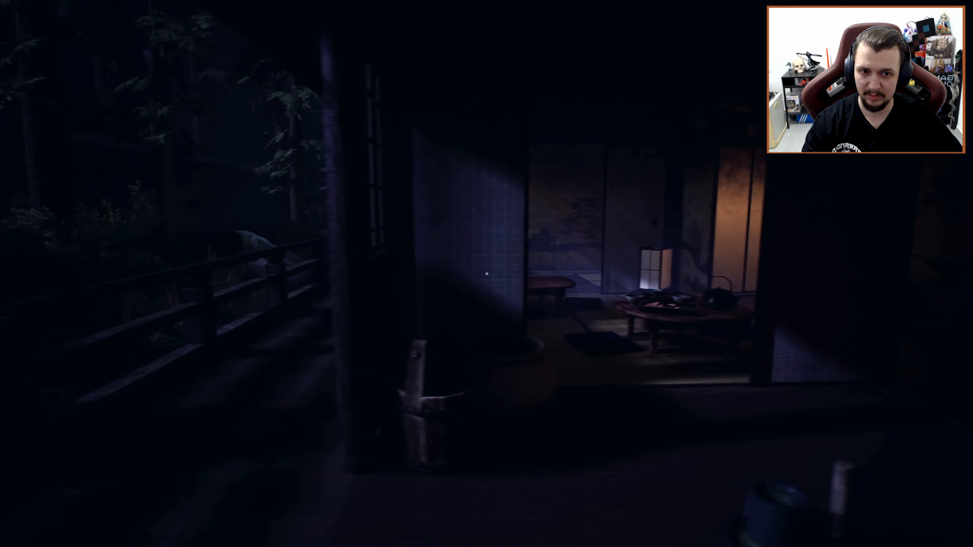
pyautogui.moveTo(487, 274)
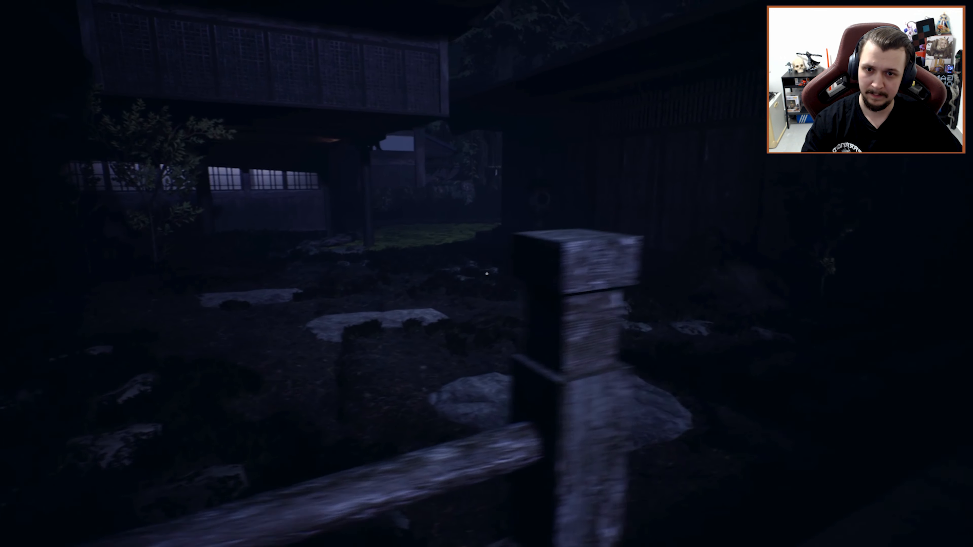
pyautogui.moveTo(486, 273)
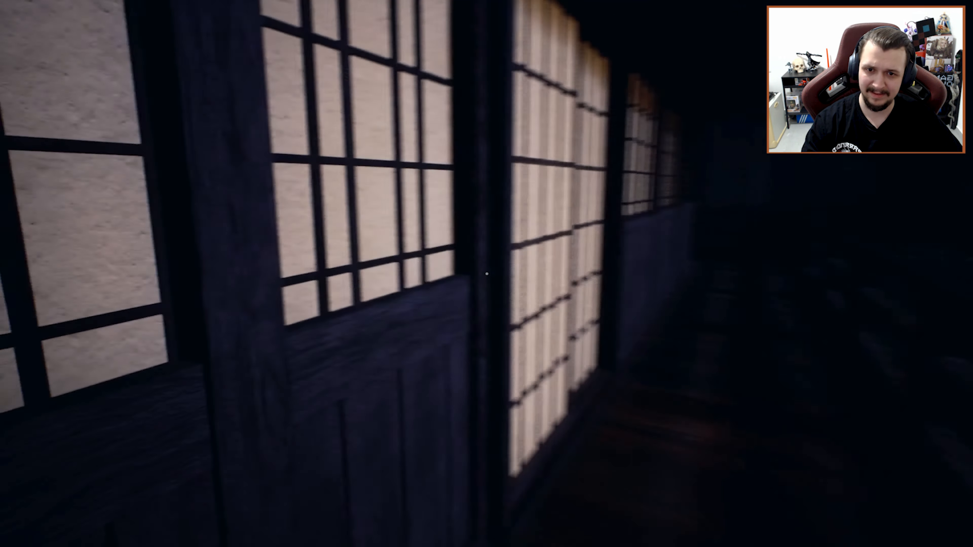
pyautogui.moveTo(487, 274)
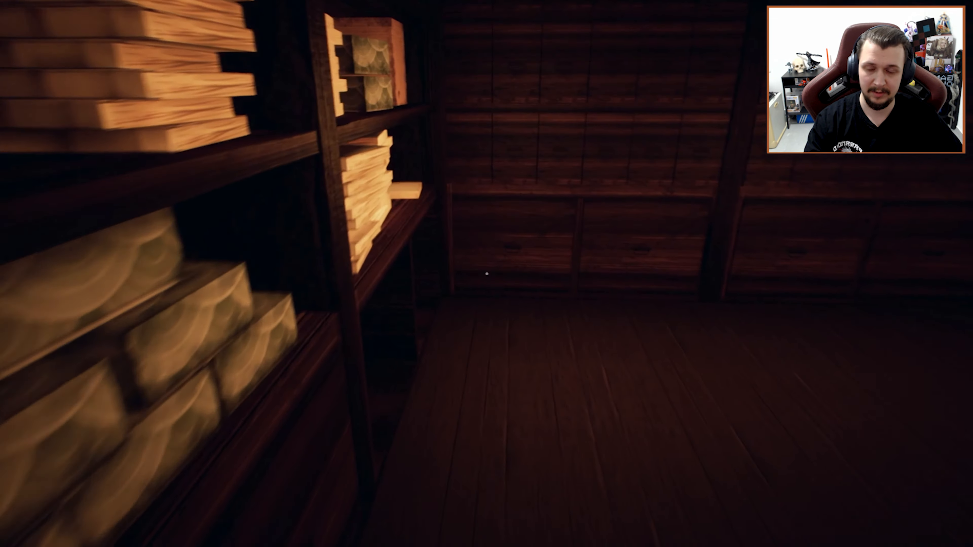
pyautogui.moveTo(486, 274)
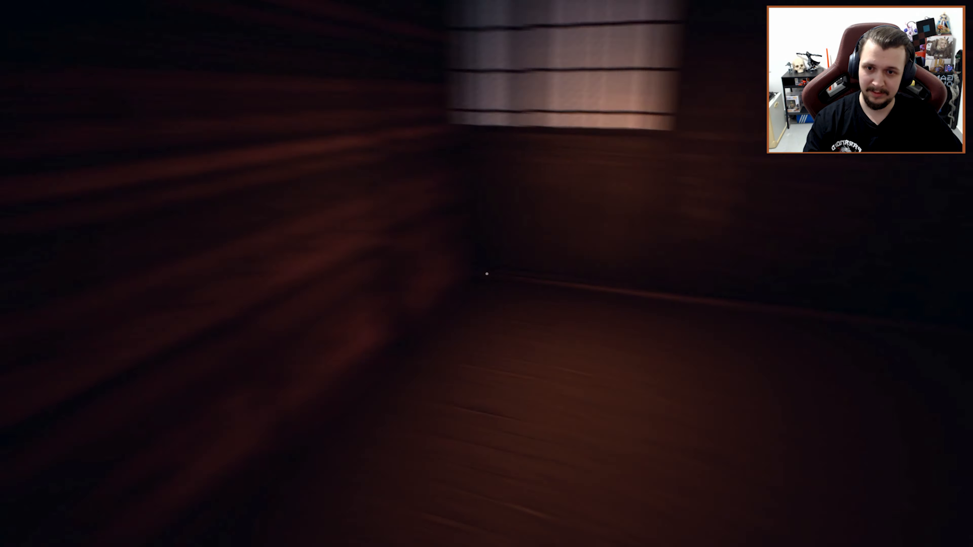
pyautogui.moveTo(487, 274)
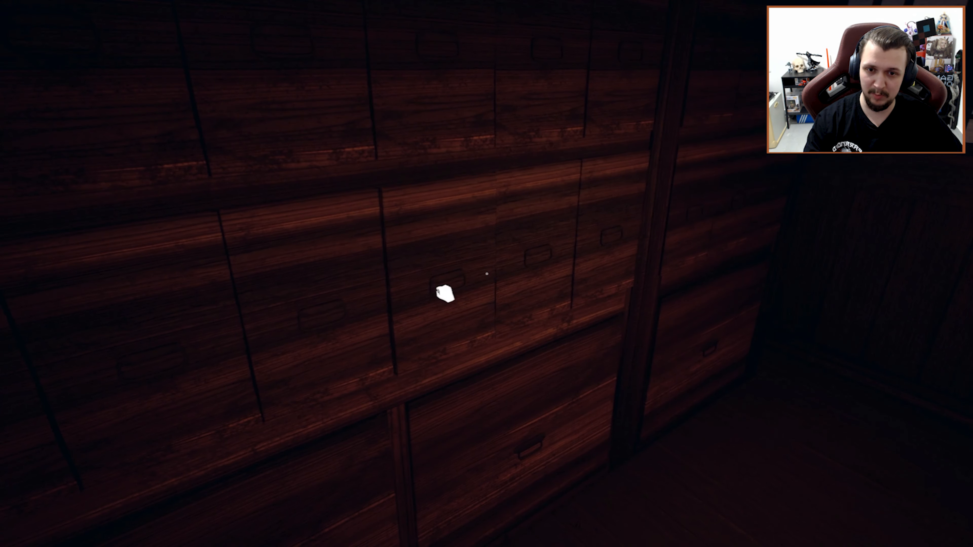
pyautogui.moveTo(487, 274)
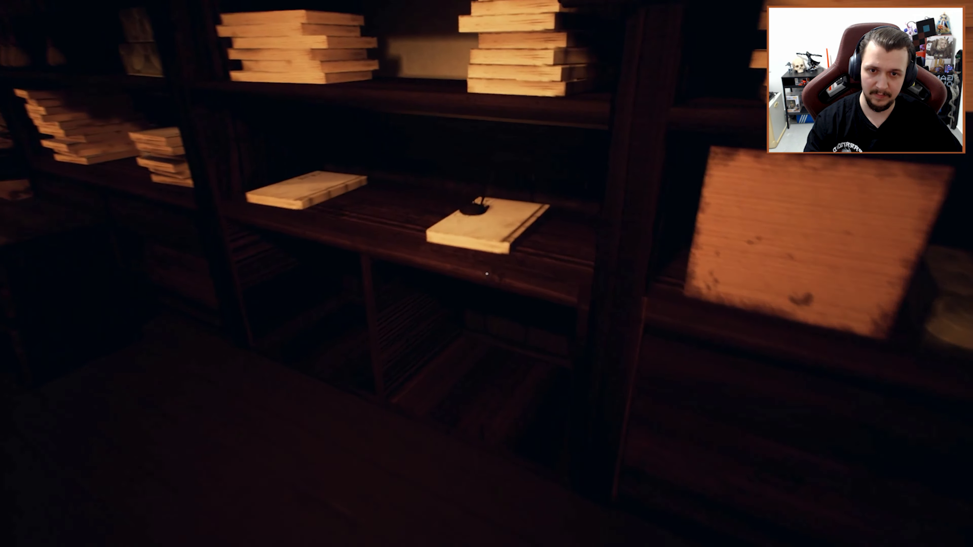
pyautogui.moveTo(486, 274)
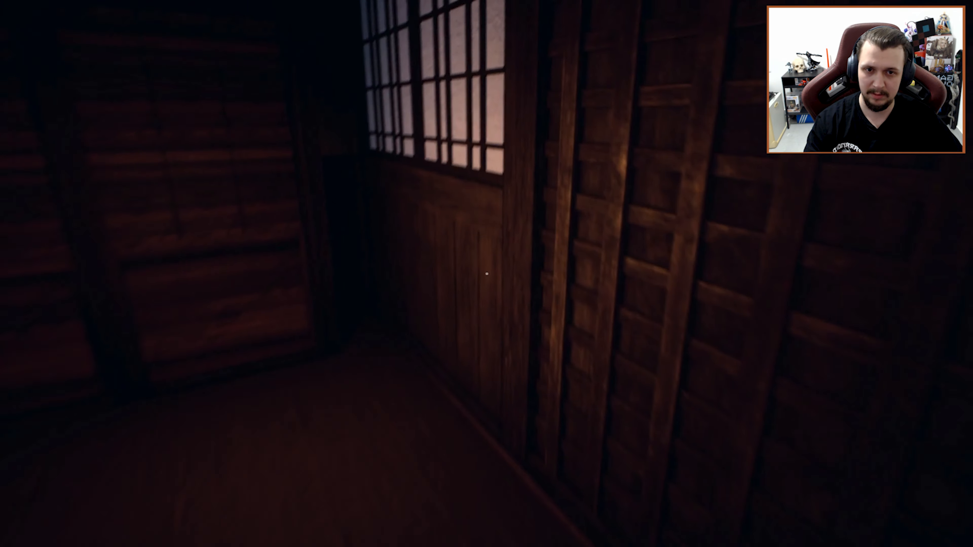
pyautogui.moveTo(487, 327)
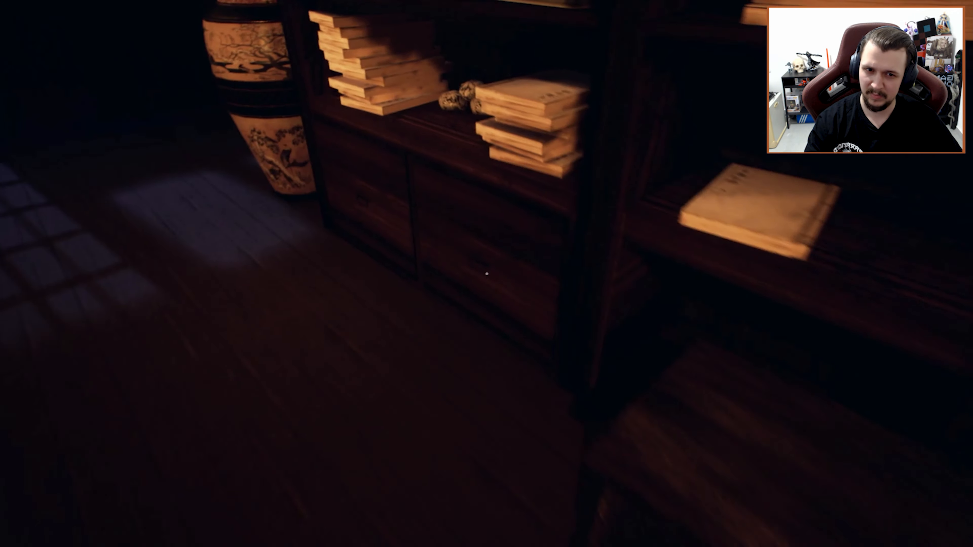
pyautogui.click(745, 204)
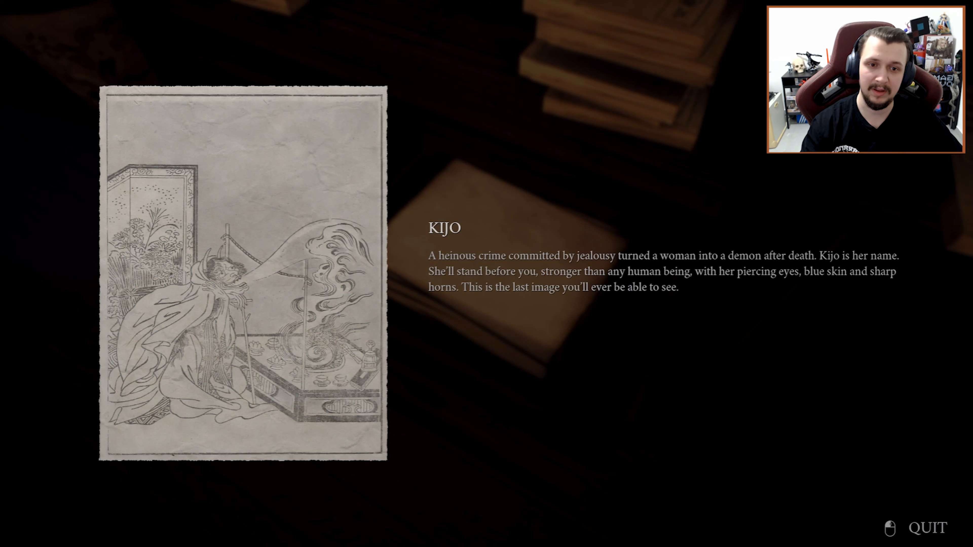
pyautogui.click(927, 529)
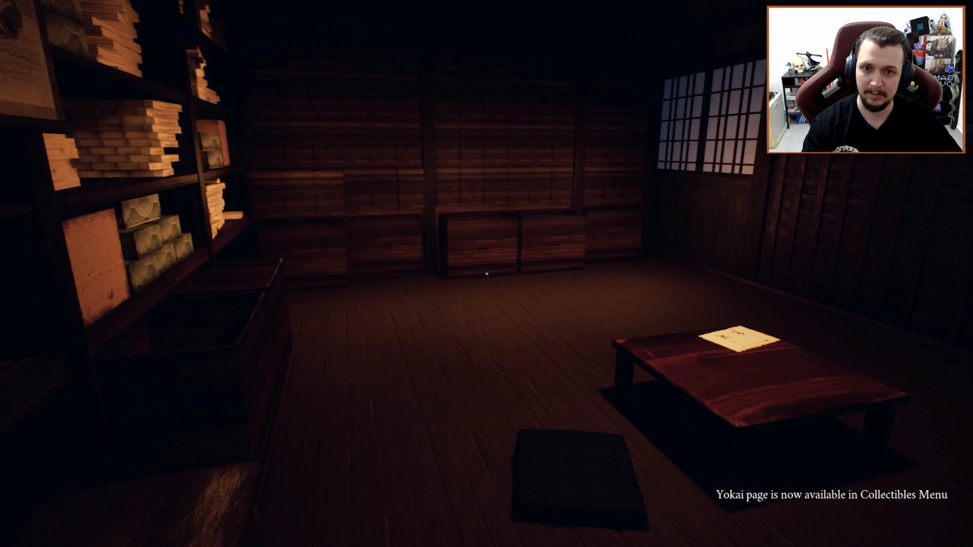
pyautogui.moveTo(486, 273)
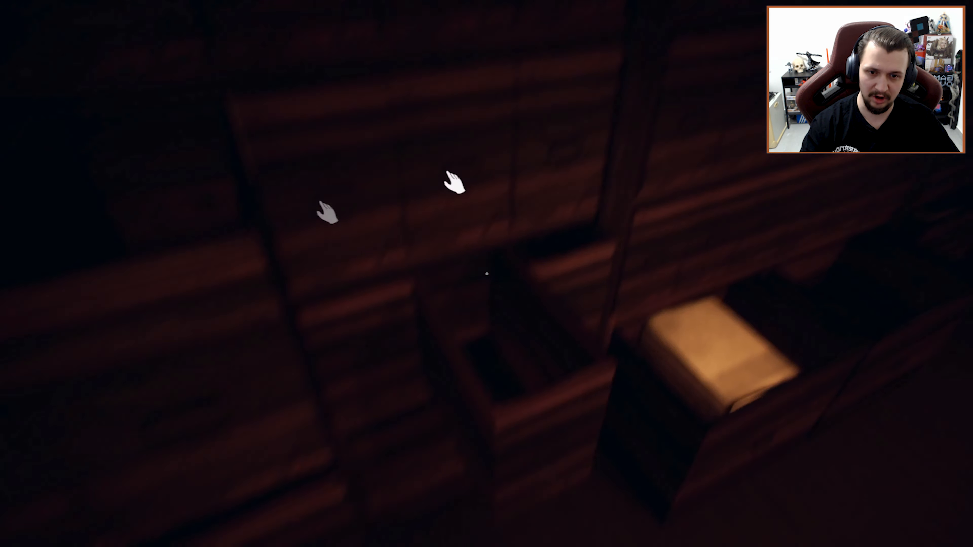
pyautogui.moveTo(487, 274)
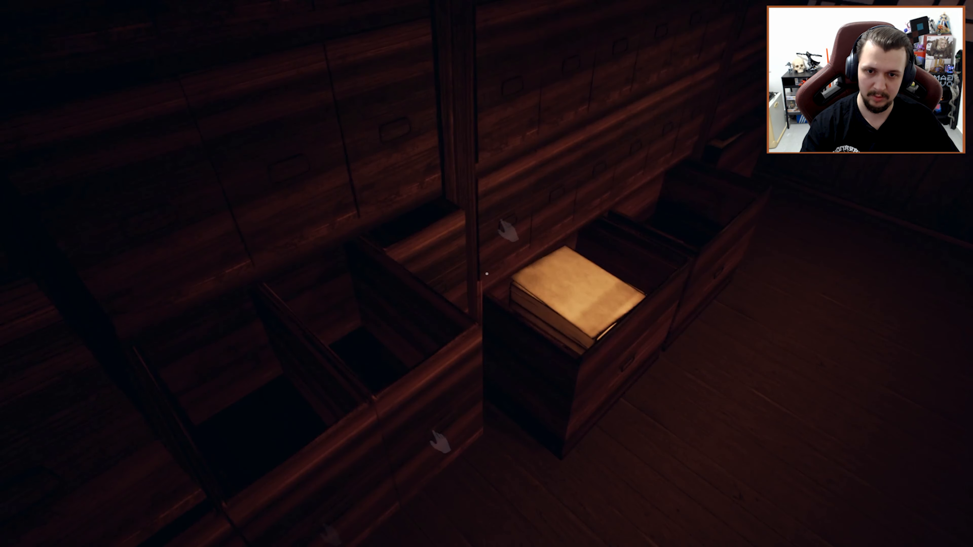
pyautogui.moveTo(487, 274)
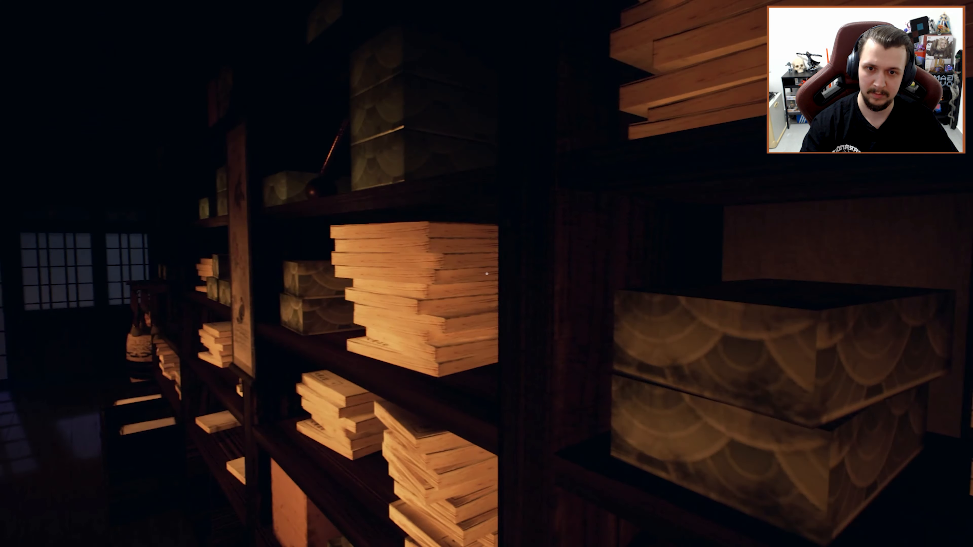
pyautogui.moveTo(487, 273)
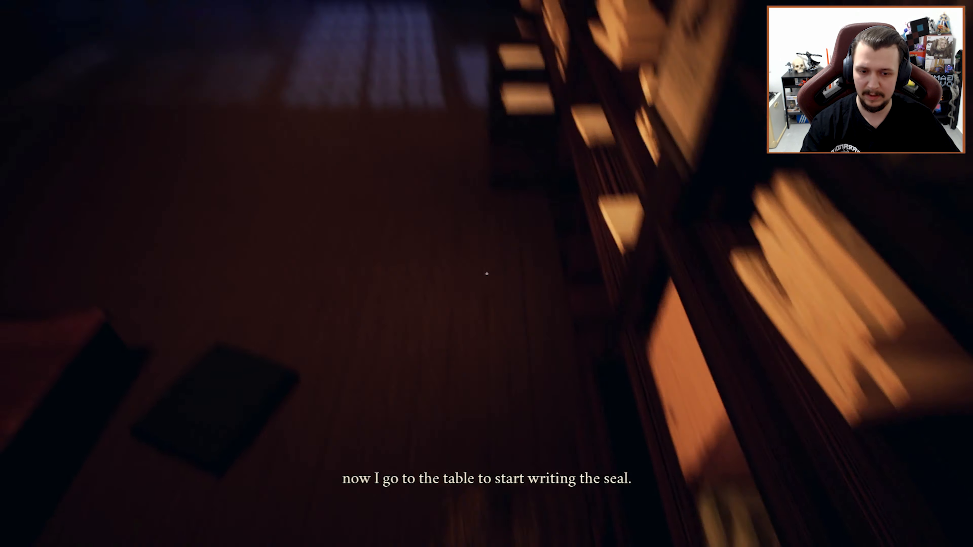
pyautogui.moveTo(487, 274)
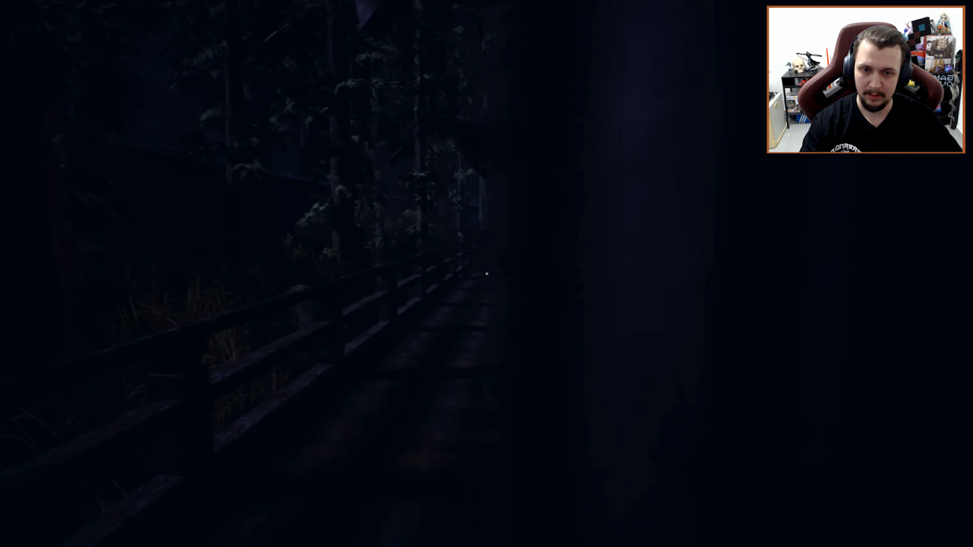
pyautogui.press('w')
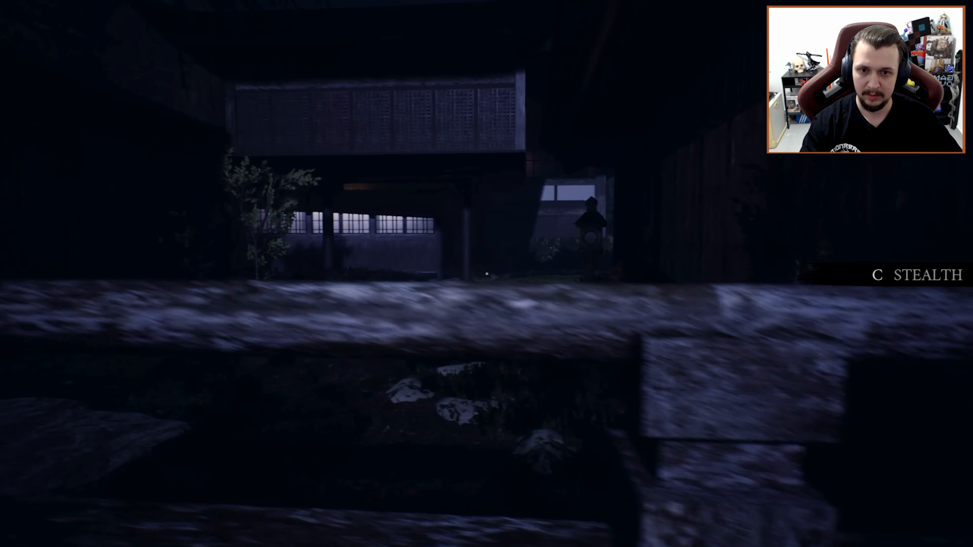
pyautogui.moveTo(486, 274)
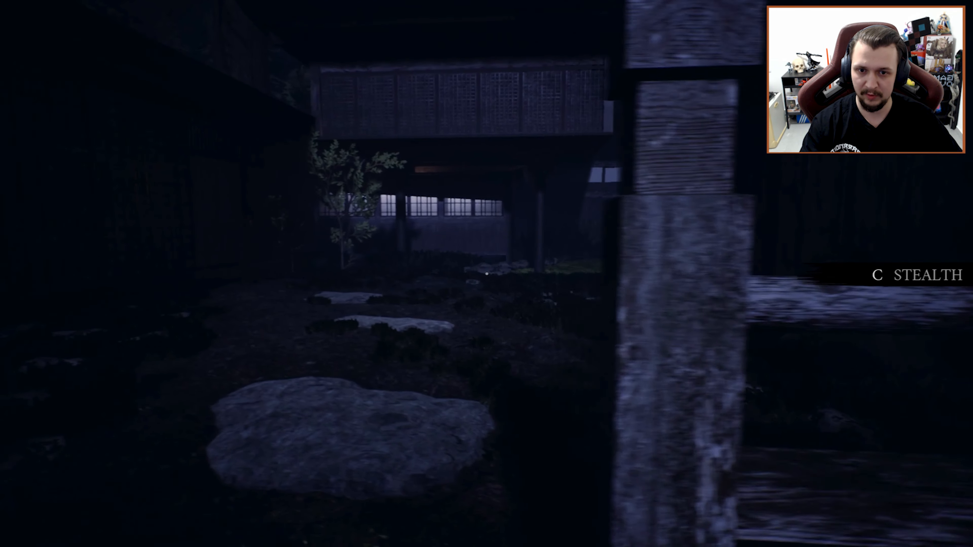
pyautogui.moveTo(487, 274)
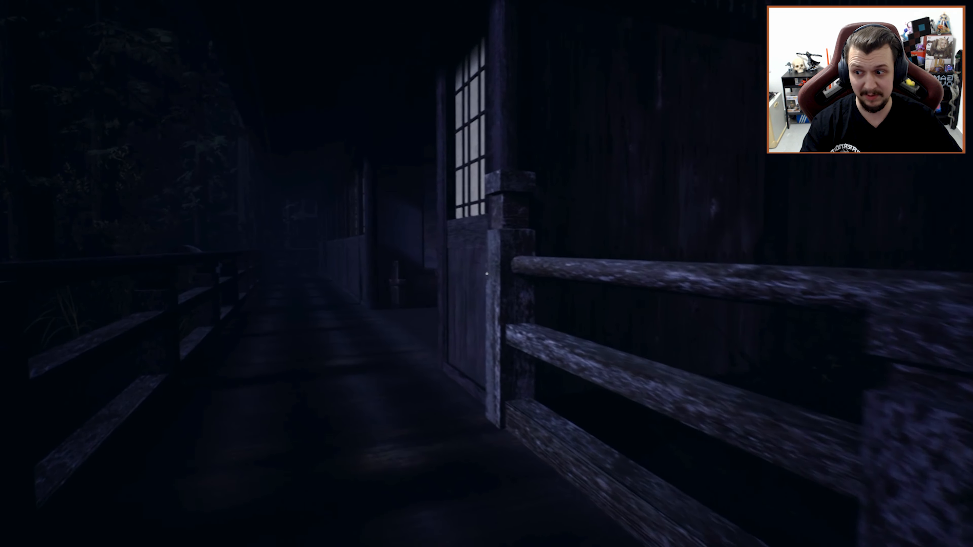
pyautogui.moveTo(487, 274)
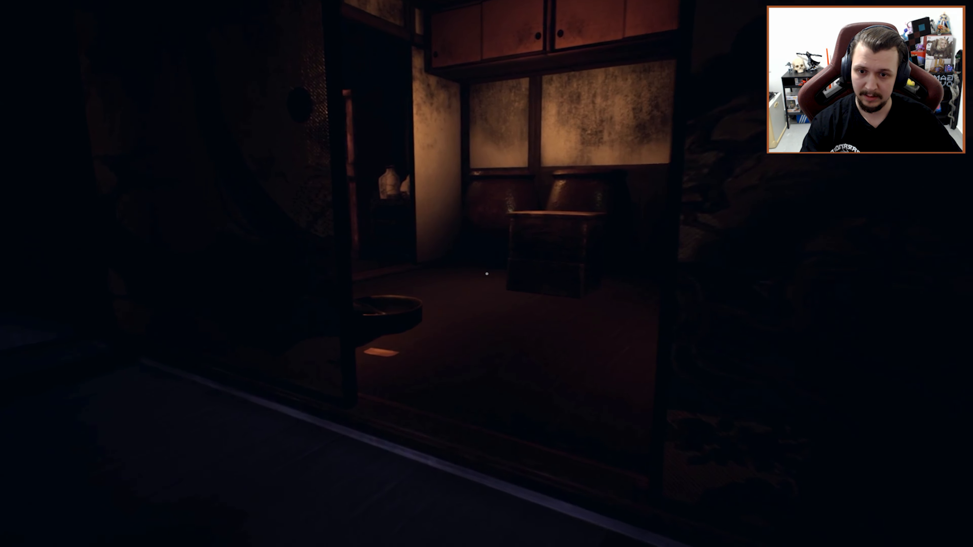
pyautogui.moveTo(486, 273)
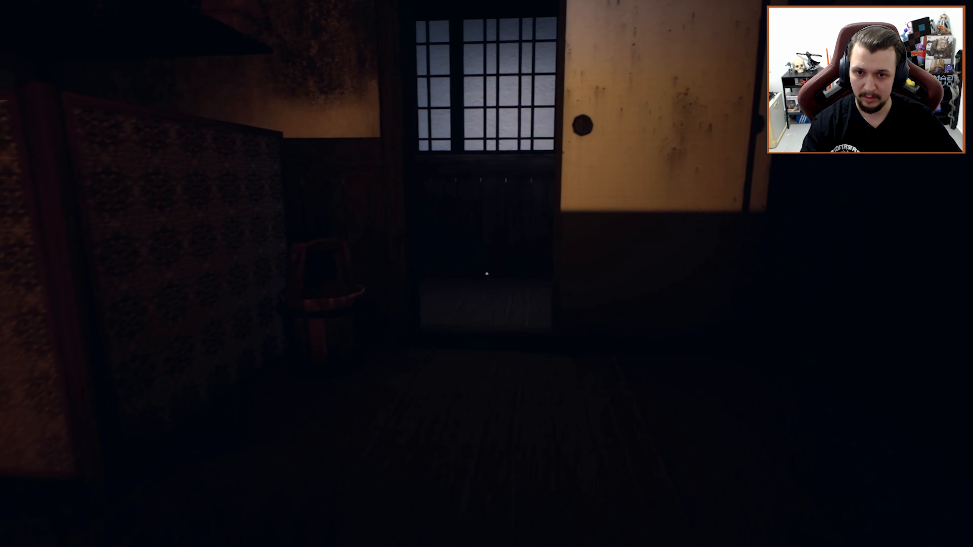
pyautogui.moveTo(487, 274)
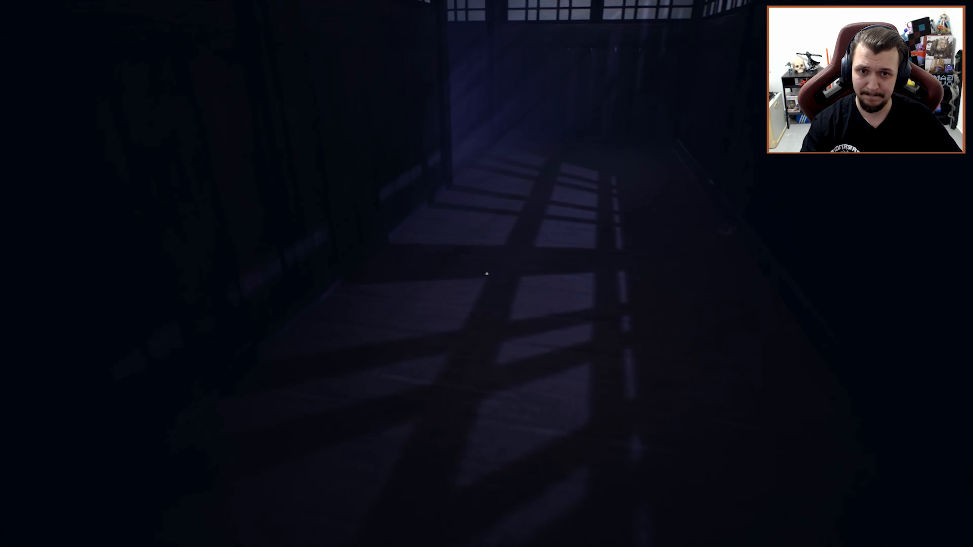
pyautogui.moveTo(487, 274)
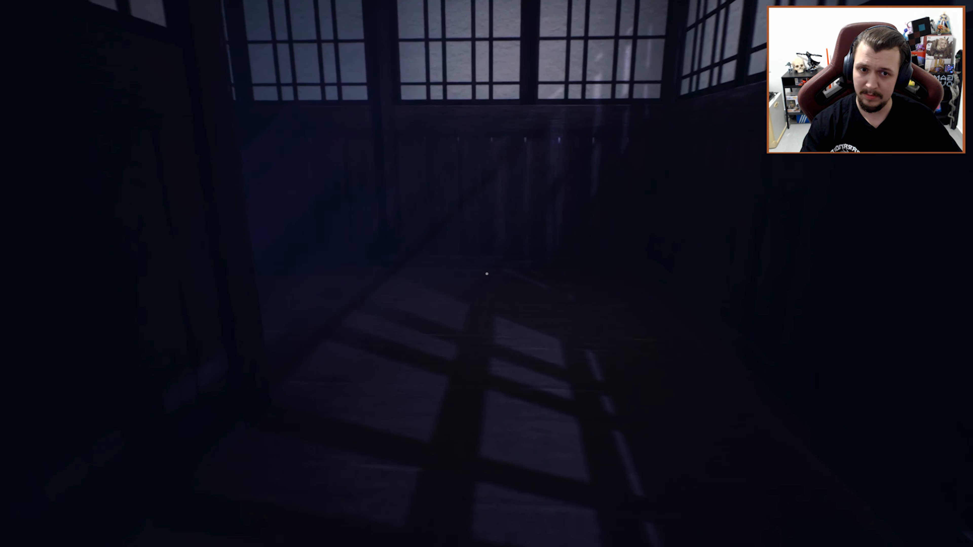
pyautogui.moveTo(487, 273)
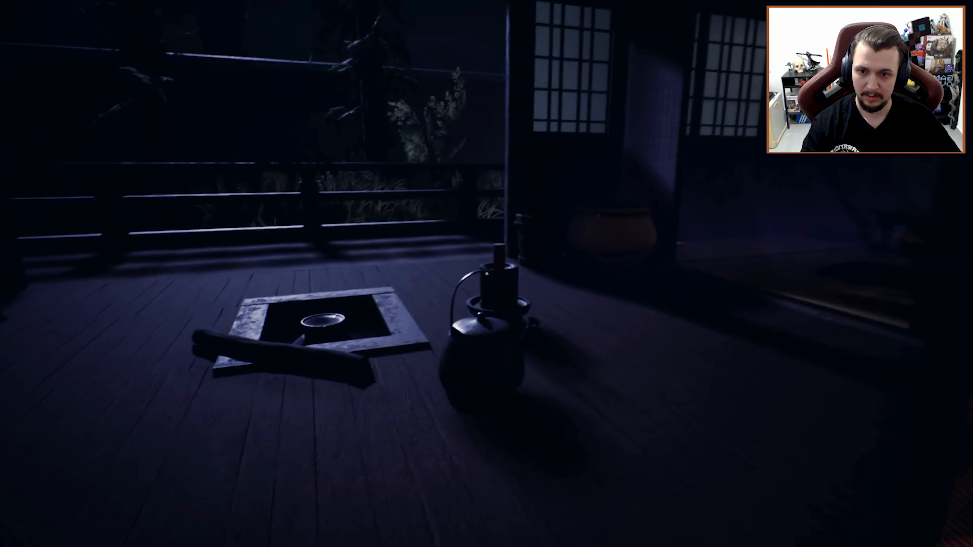
pyautogui.moveTo(487, 273)
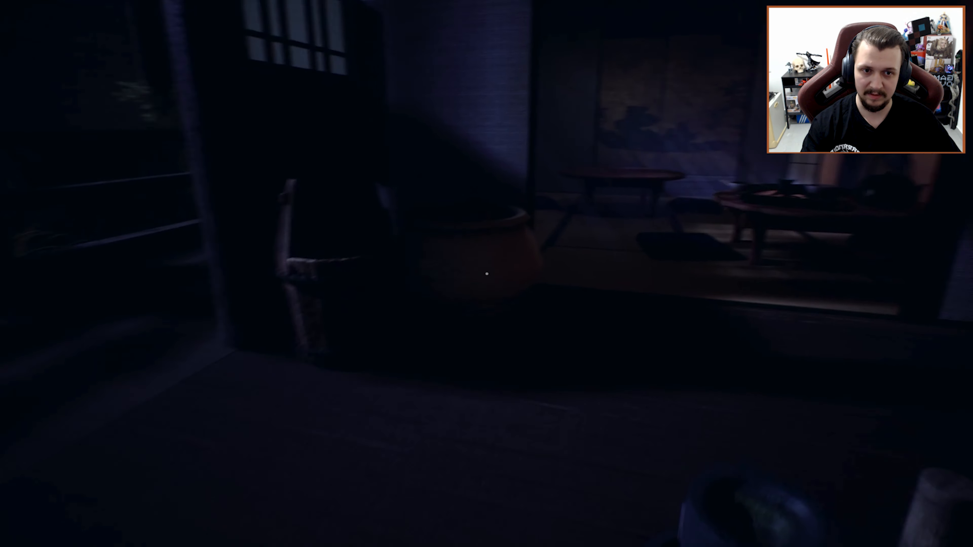
pyautogui.moveTo(486, 274)
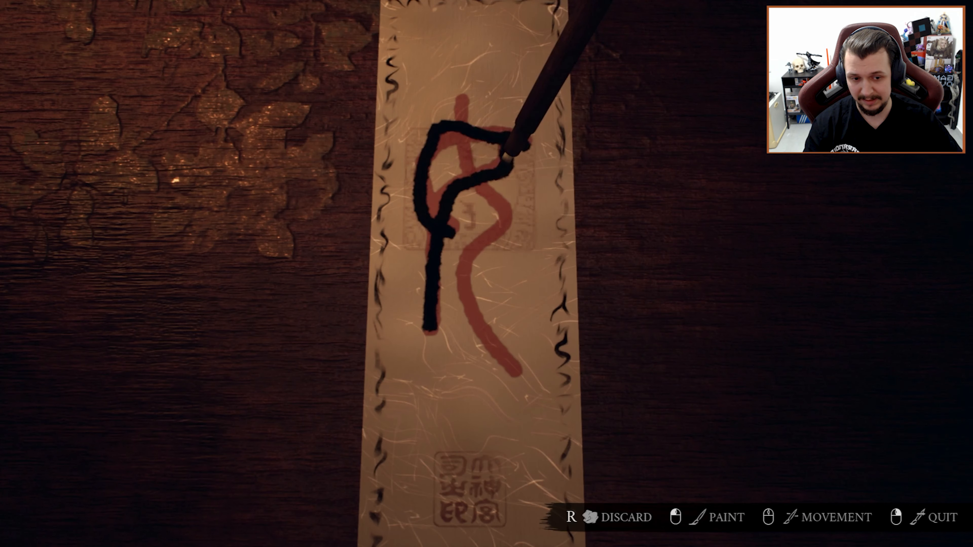
pyautogui.press('r')
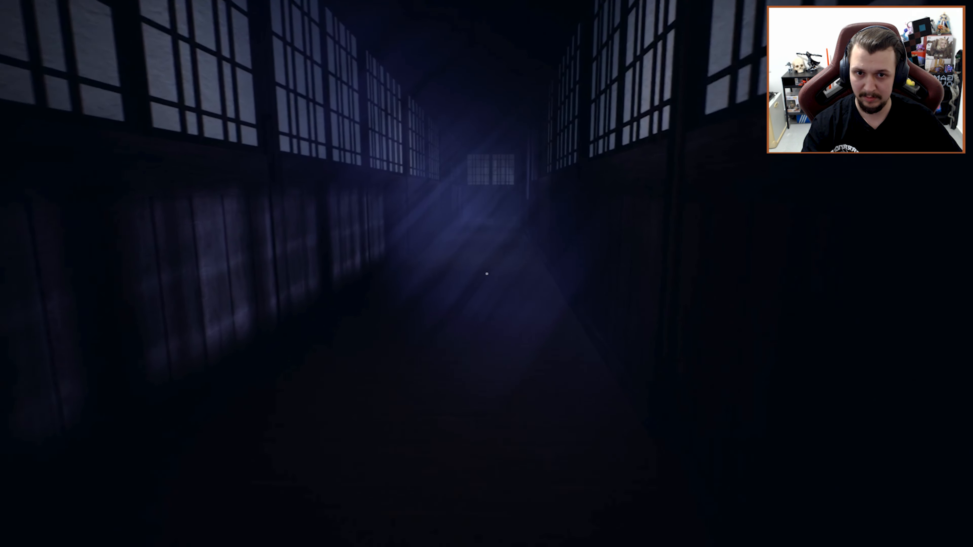
pyautogui.moveTo(486, 274)
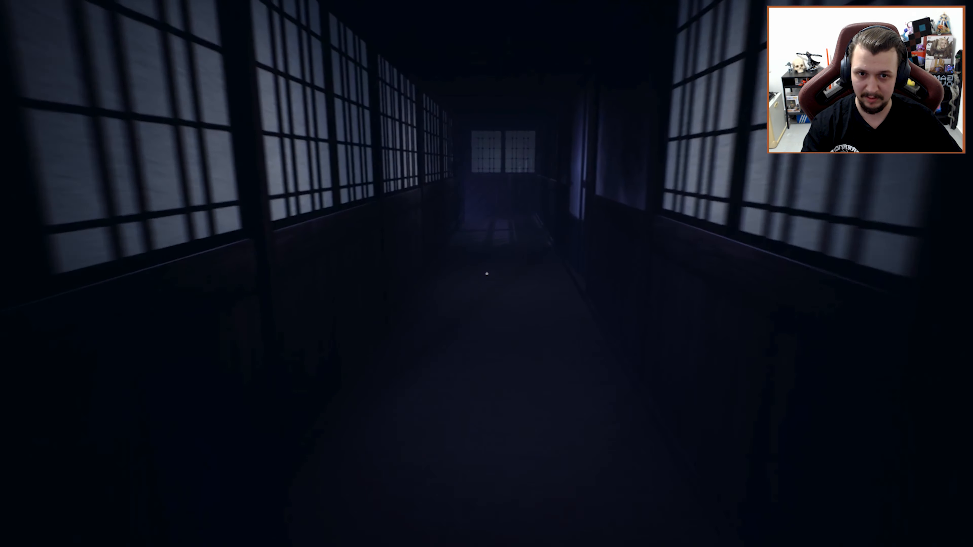
pyautogui.press('w')
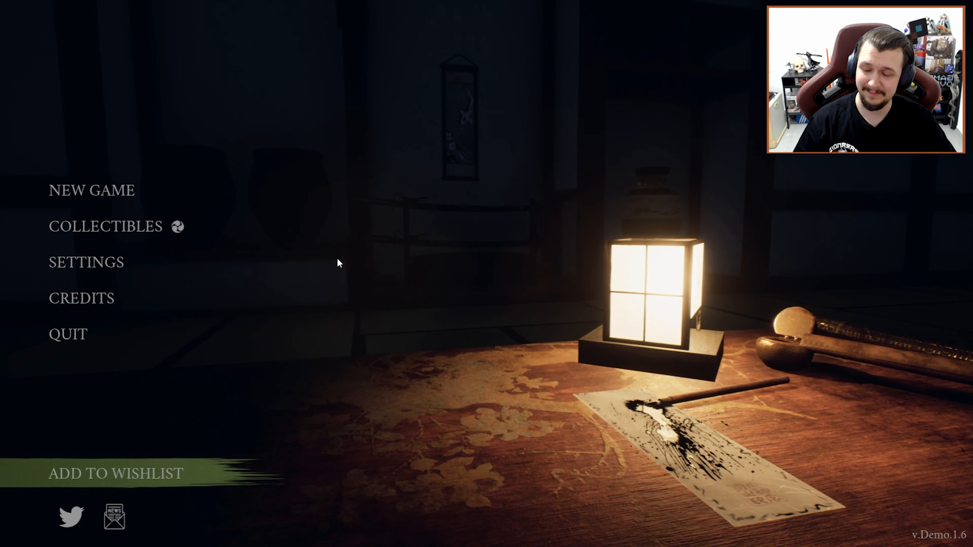
pyautogui.click(92, 190)
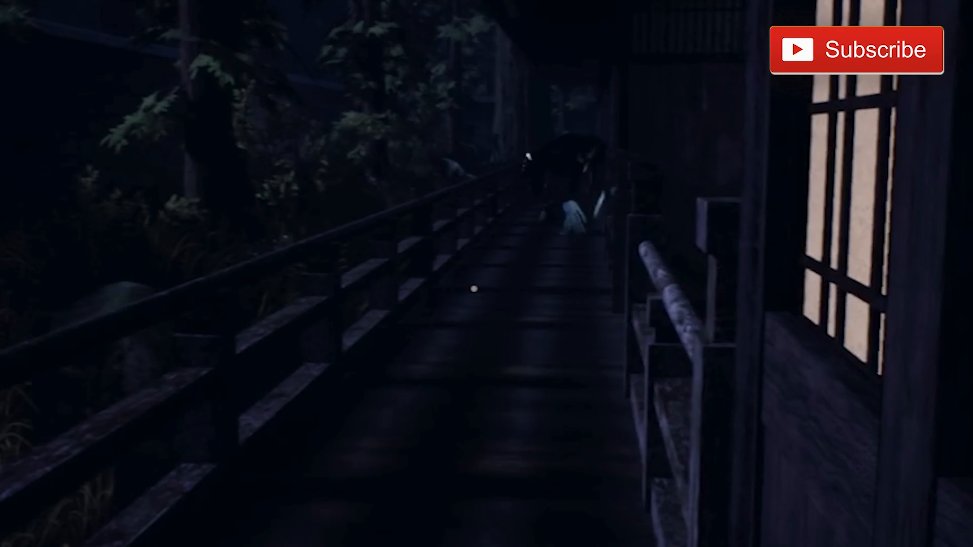